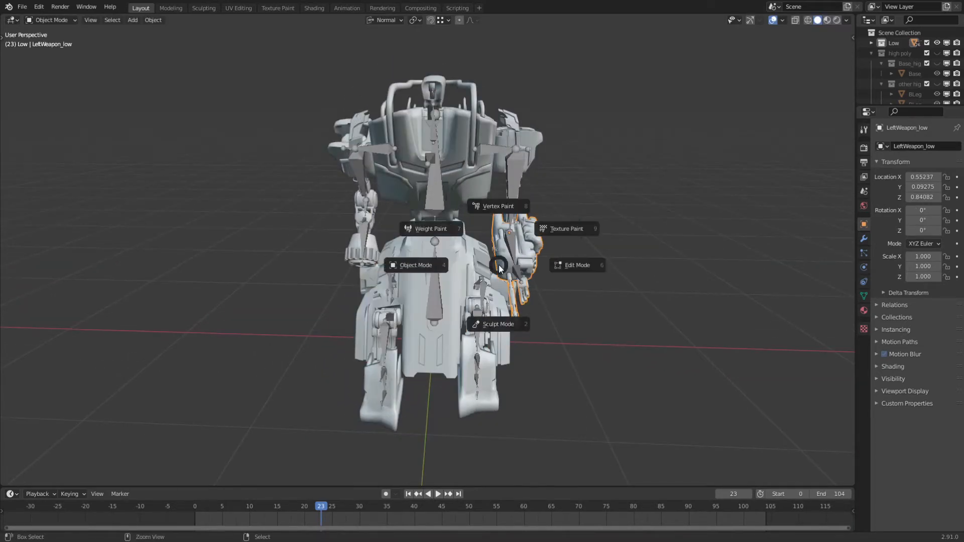
Step: Select the right weapon mesh to show its L.arm.weapon.IK weights in Weight Paint mode
{"action": "left_click", "coordinate": [430, 228]}
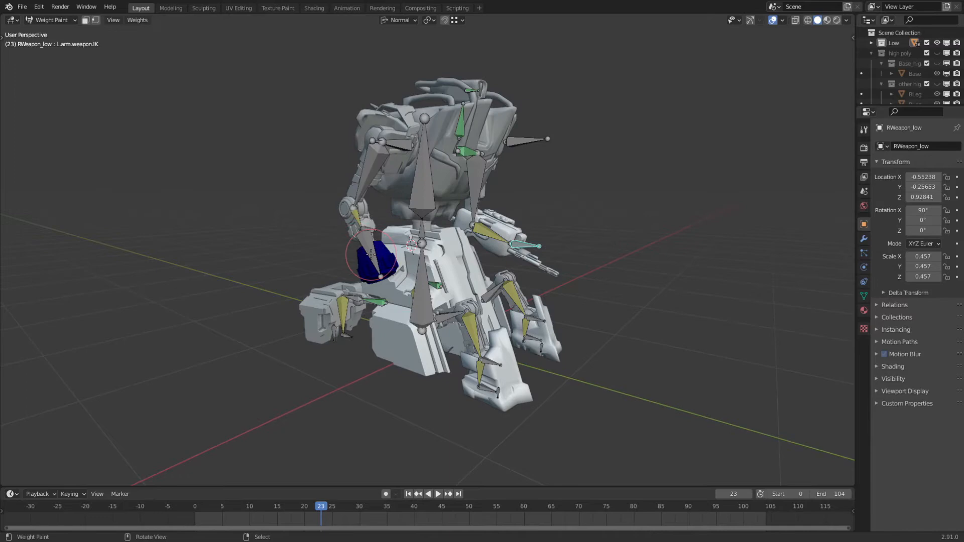
Step: Browse the Add Bone Constraint list to Inverse Kinematics under Tracking
{"action": "key", "text": "r"}
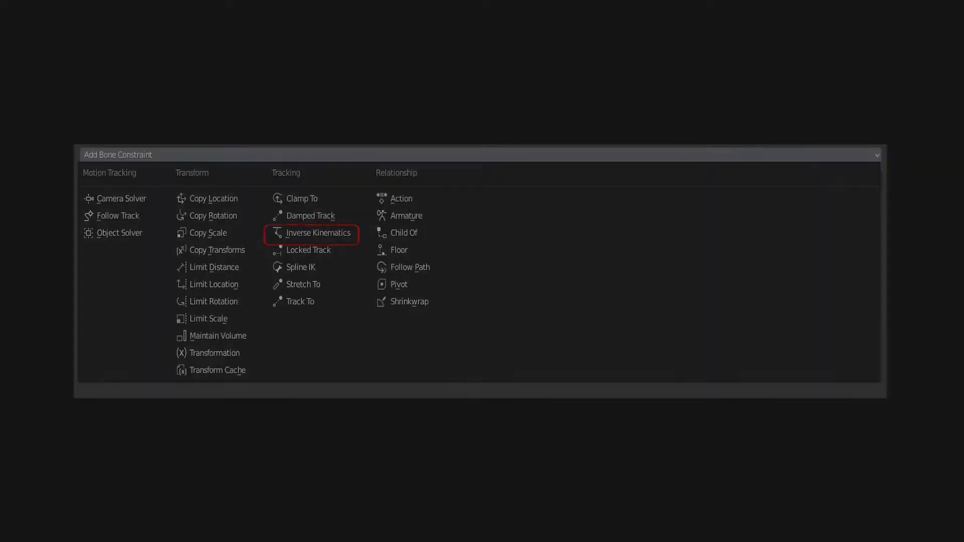
Step: Show the ArmatureAction.001 bone-channel keyframes in the Animation workspace's Dope Sheet
{"action": "left_click", "coordinate": [318, 233]}
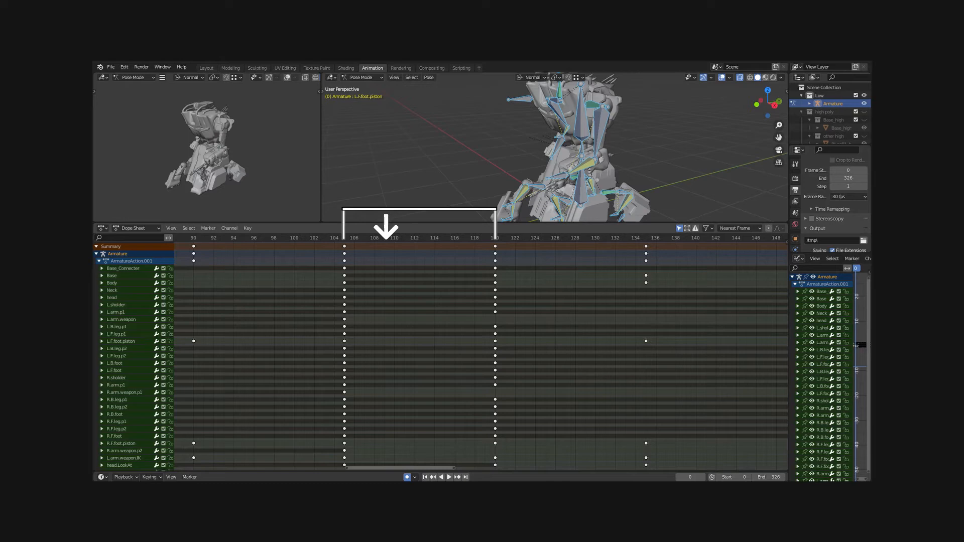
Step: Shape the Cube's location curve in the Graph Editor to ease out, then flatten
{"action": "left_click_drag", "start_coordinate": [386, 224], "coordinate": [478, 225]}
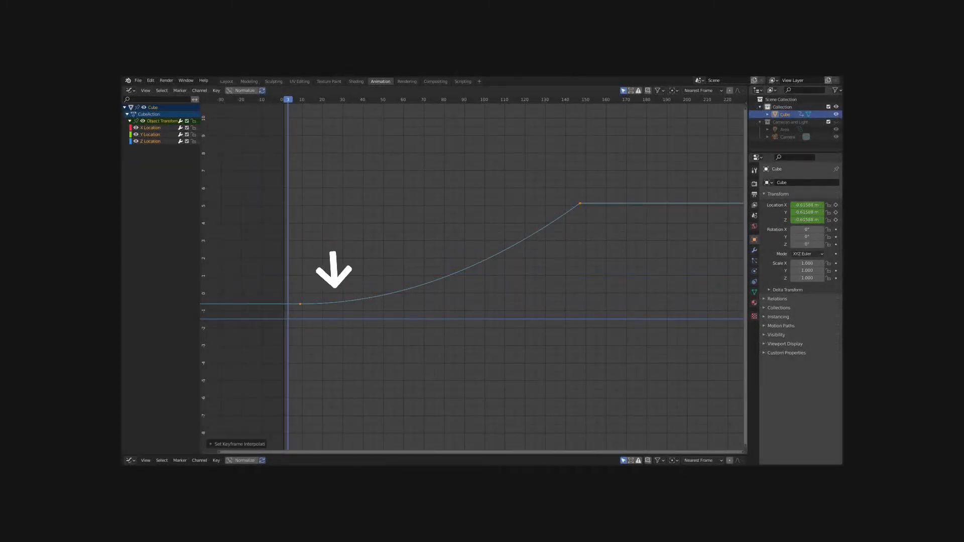
{"action": "mouse_move", "coordinate": [411, 263]}
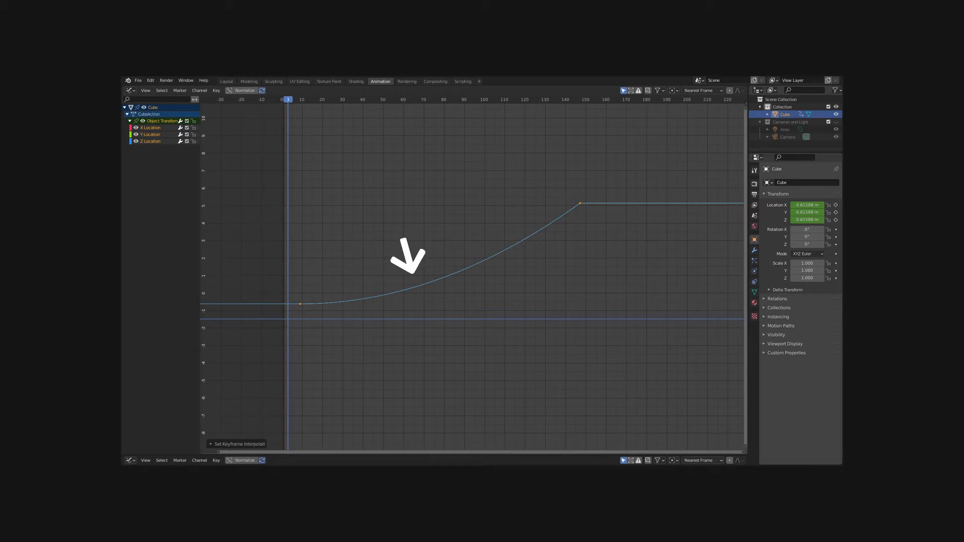
{"action": "mouse_move", "coordinate": [550, 201]}
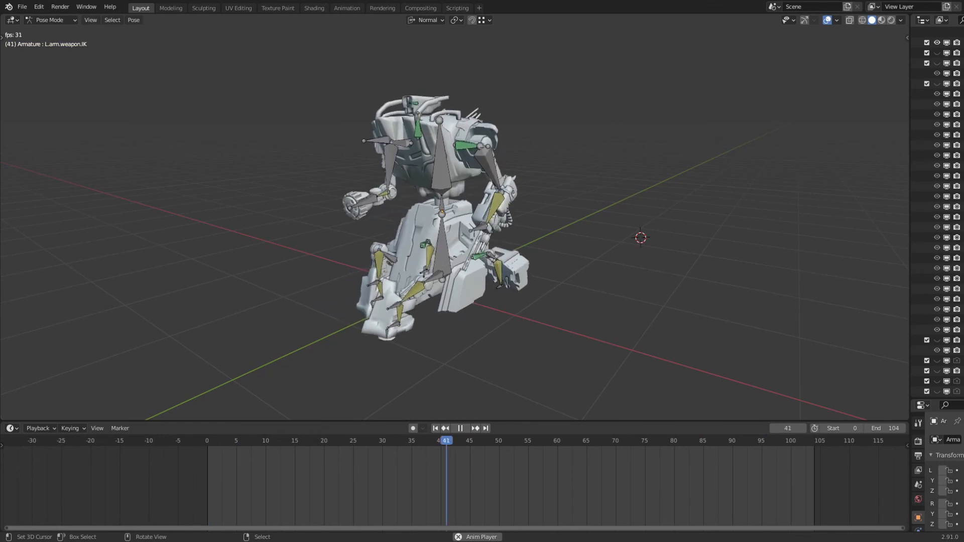
Step: Play the mech's Pose Mode animation, advancing to frame 101 of 104
{"action": "left_click", "coordinate": [462, 429]}
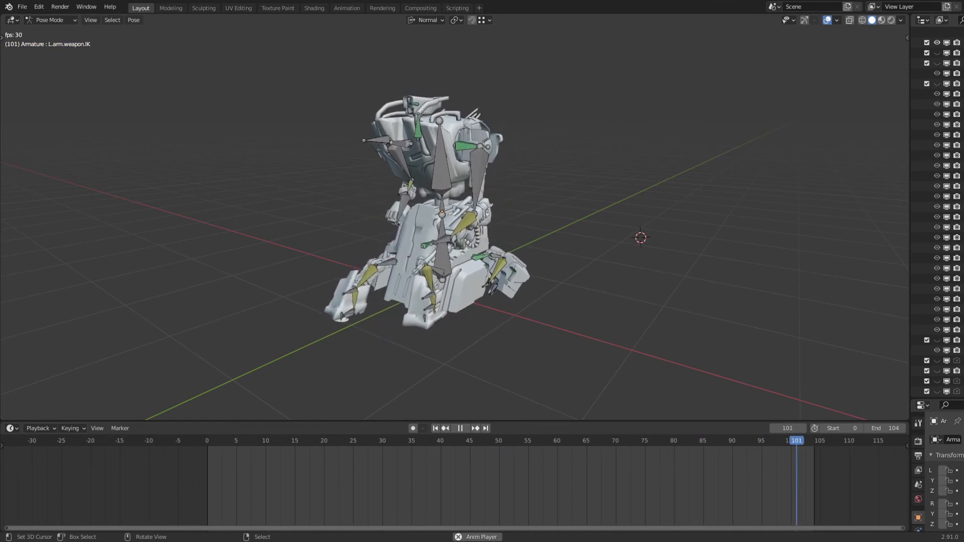